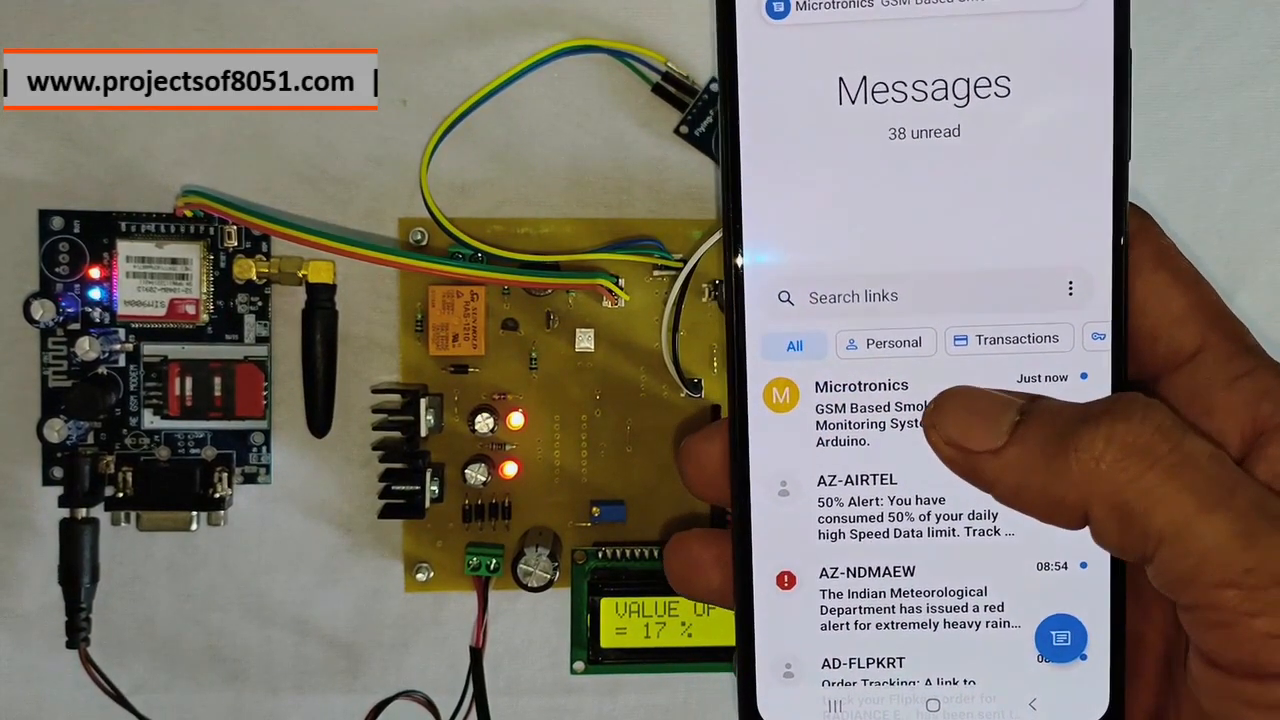
left_click(870, 412)
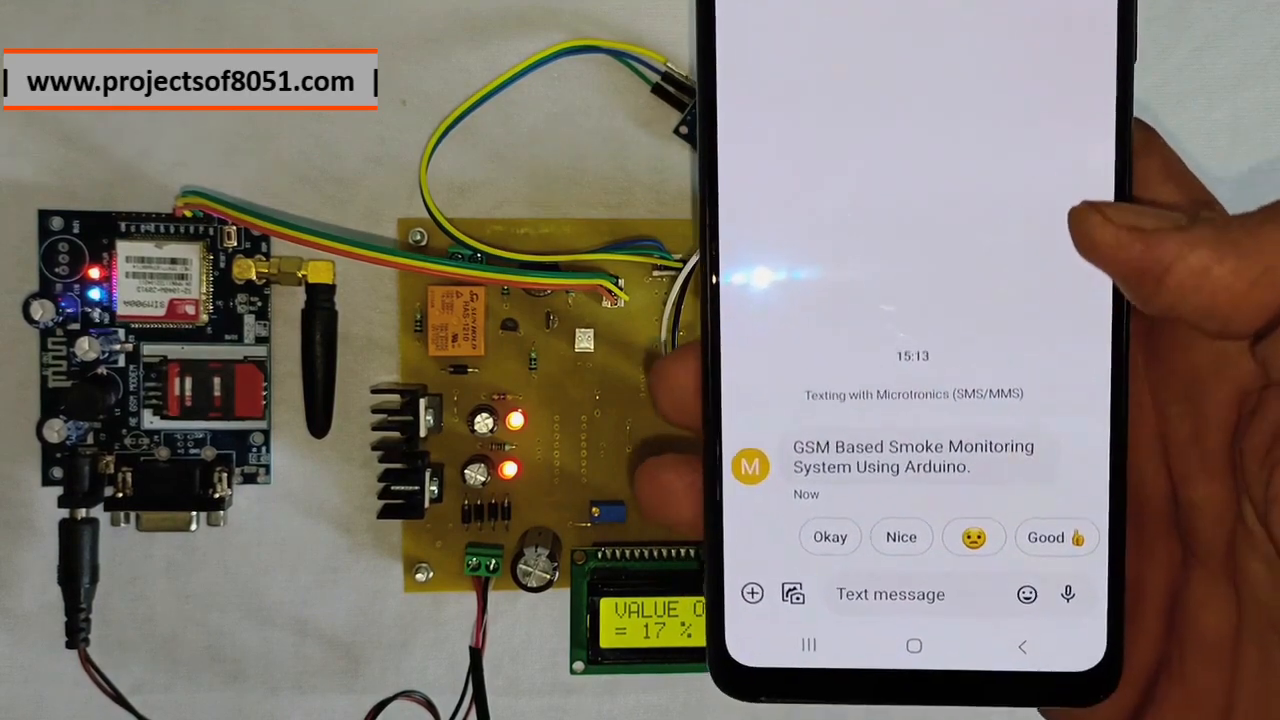